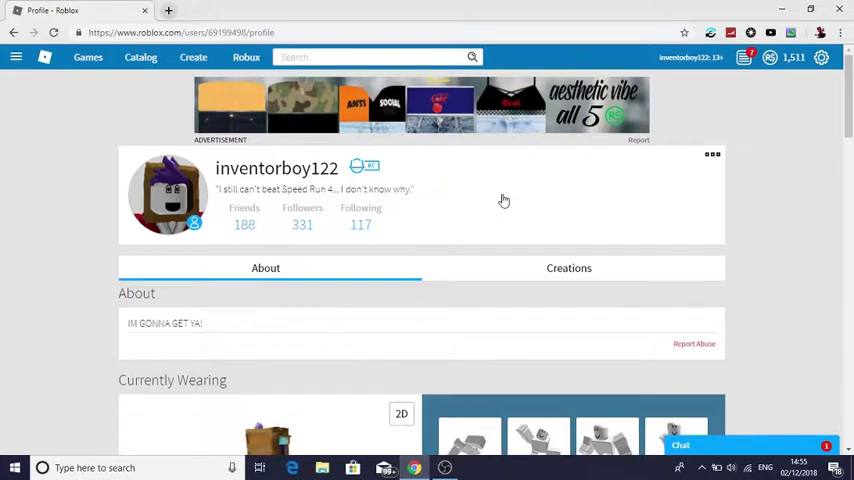
Step: Expand the left navigation sidebar beside inventorboy122's profile to show the Friends count
click(38, 57)
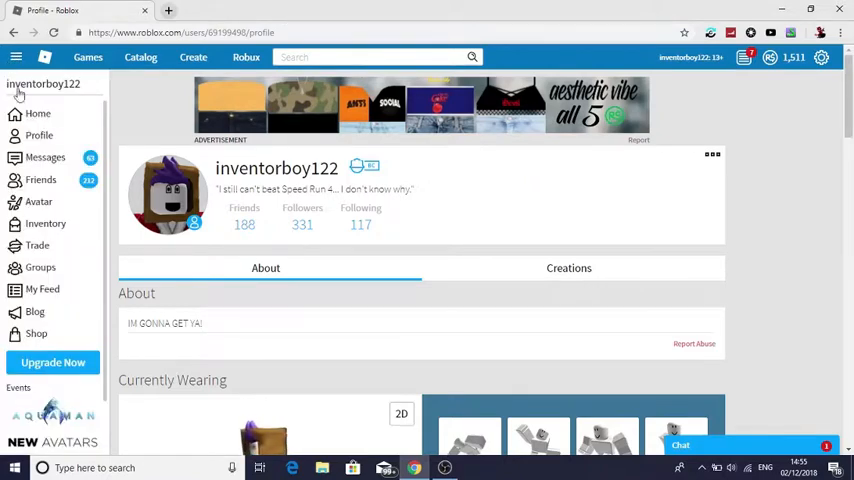